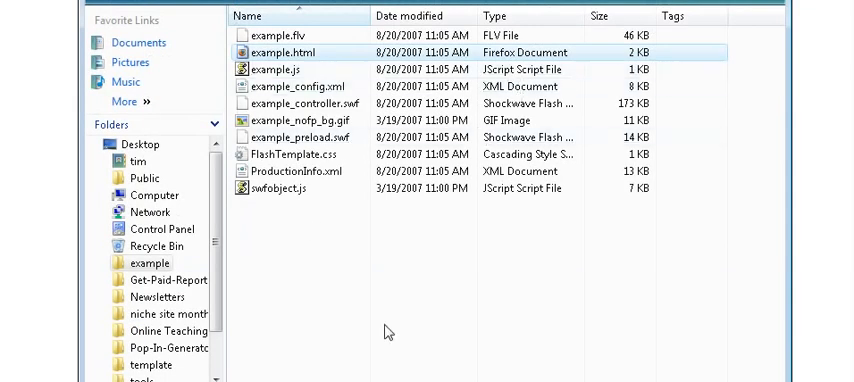
{"action": "mouse_move", "coordinate": [312, 58]}
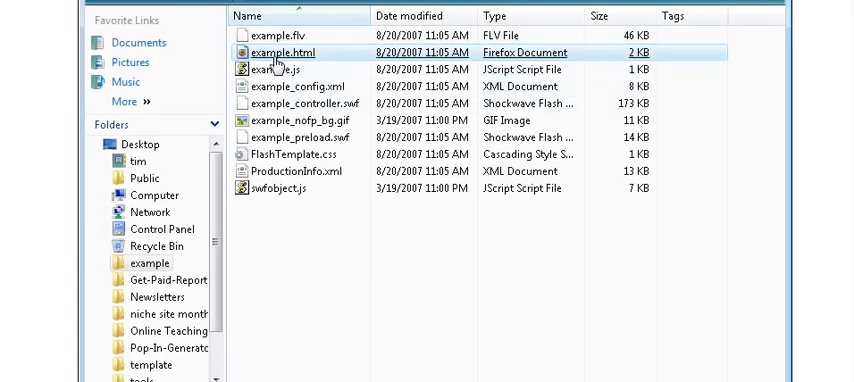
Step: Load example.html as plain text and scroll to its two script tags and SWFObject code
{"action": "right_click", "coordinate": [288, 52]}
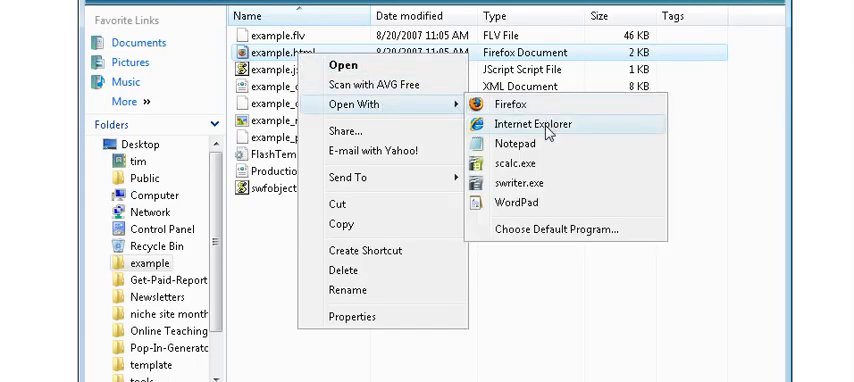
{"action": "mouse_move", "coordinate": [540, 146]}
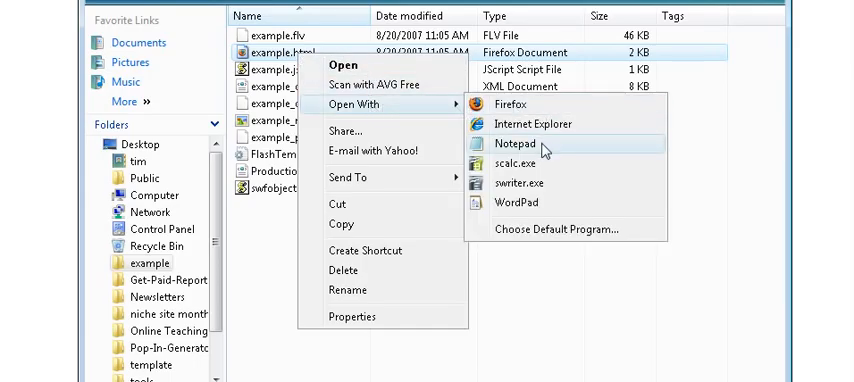
{"action": "left_click", "coordinate": [508, 146]}
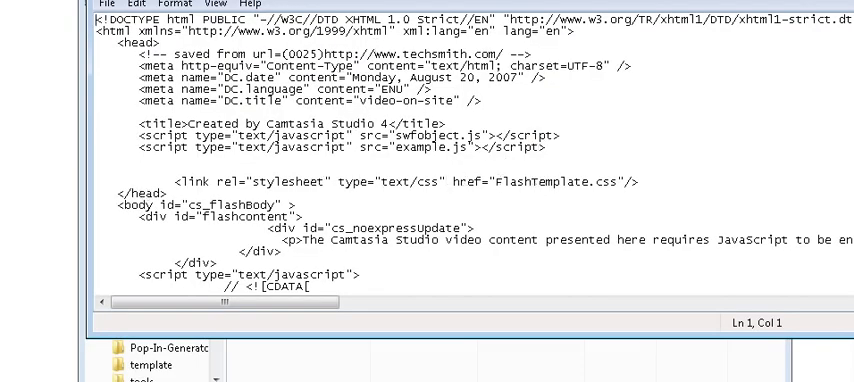
{"action": "scroll", "scroll_direction": "down", "scroll_amount": 3}
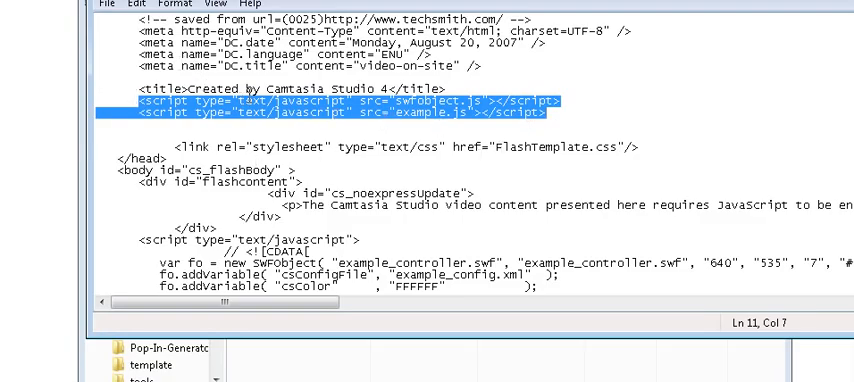
{"action": "scroll", "scroll_direction": "down", "scroll_amount": 3}
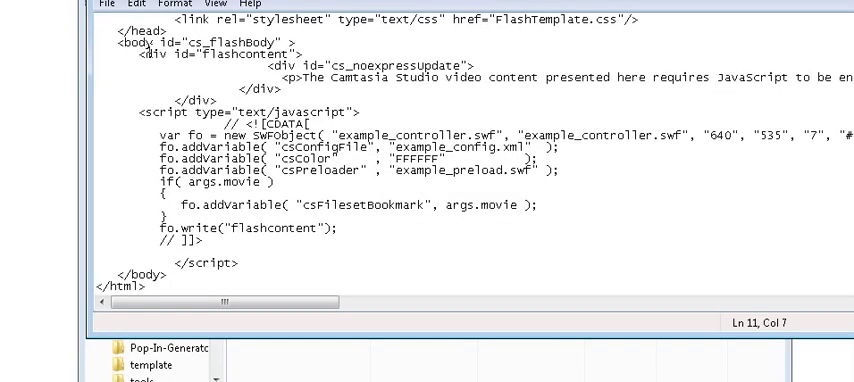
{"action": "mouse_move", "coordinate": [404, 86]}
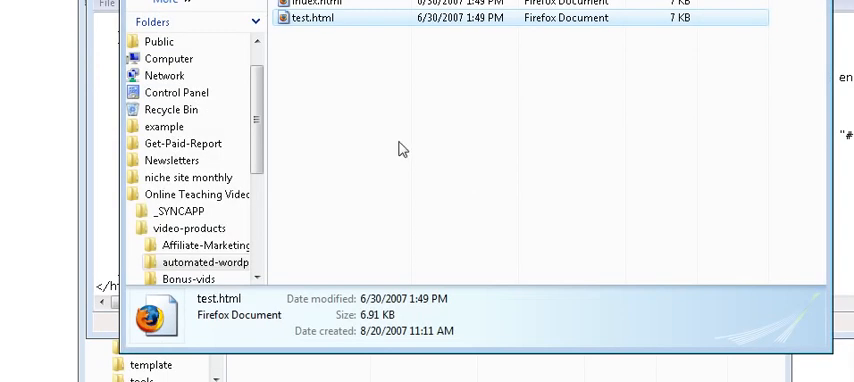
{"action": "mouse_move", "coordinate": [322, 38]}
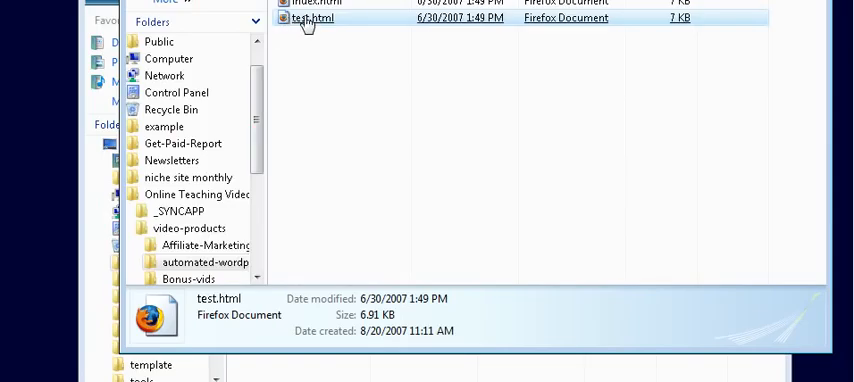
Step: Load test.html as plain text alongside the example page for editing
{"action": "right_click", "coordinate": [312, 18]}
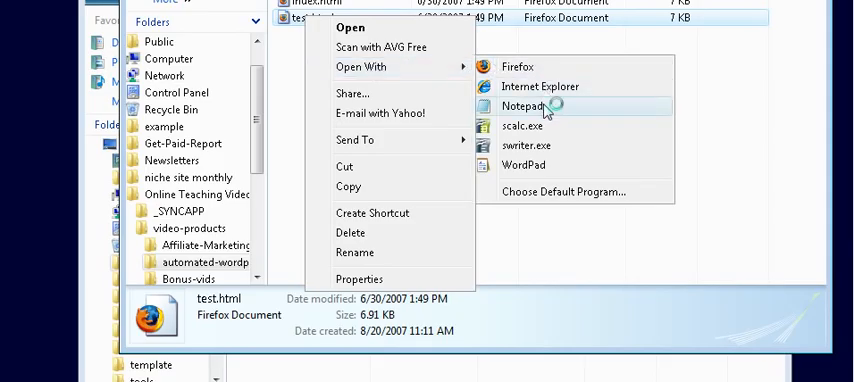
{"action": "left_click", "coordinate": [524, 104]}
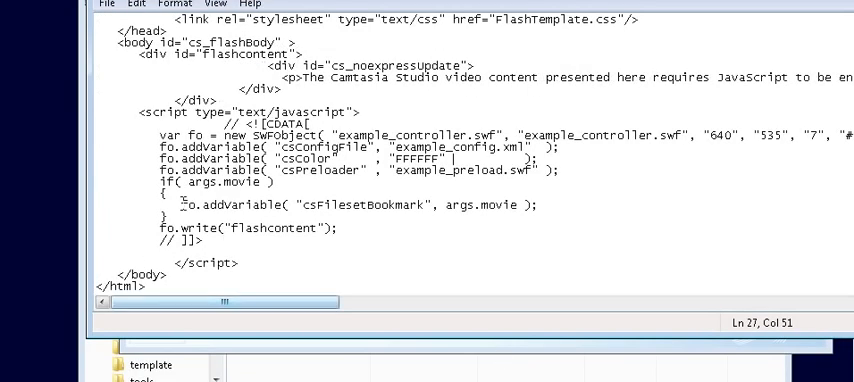
{"action": "scroll", "scroll_direction": "up", "scroll_amount": 3}
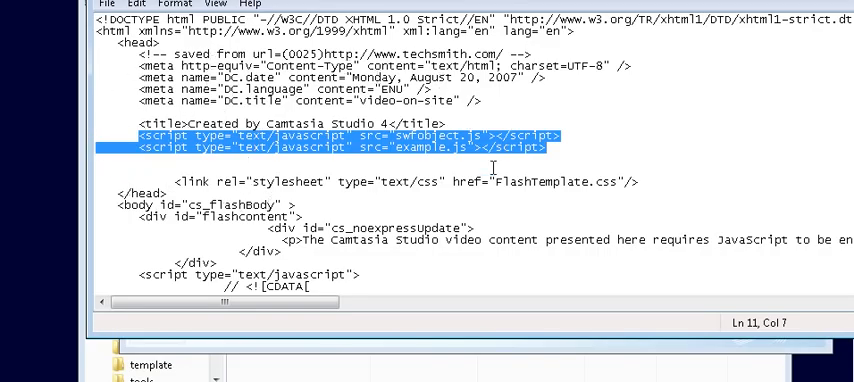
{"action": "mouse_move", "coordinate": [440, 160]}
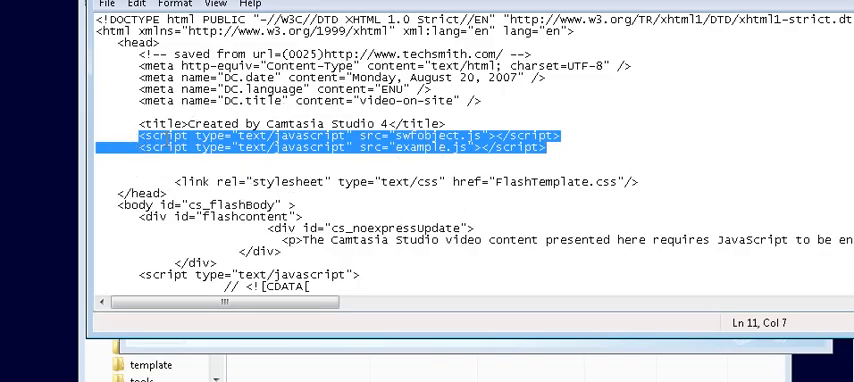
Step: Insert the swfobject.js and example.js script tags after the Robots meta line in the head
{"action": "scroll", "scroll_direction": "down", "scroll_amount": 3}
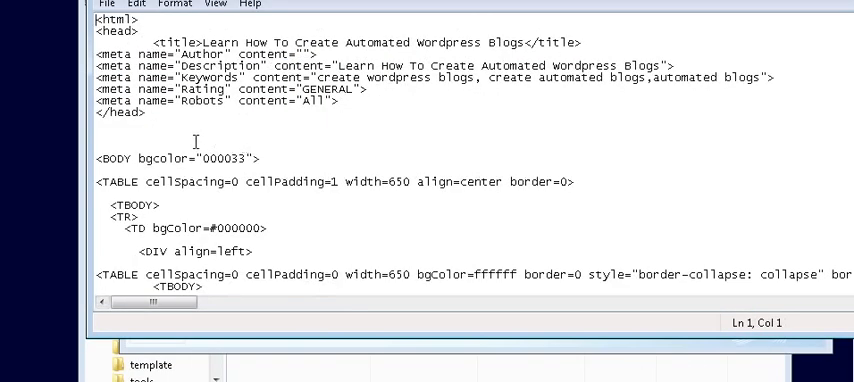
{"action": "left_click", "coordinate": [404, 112]}
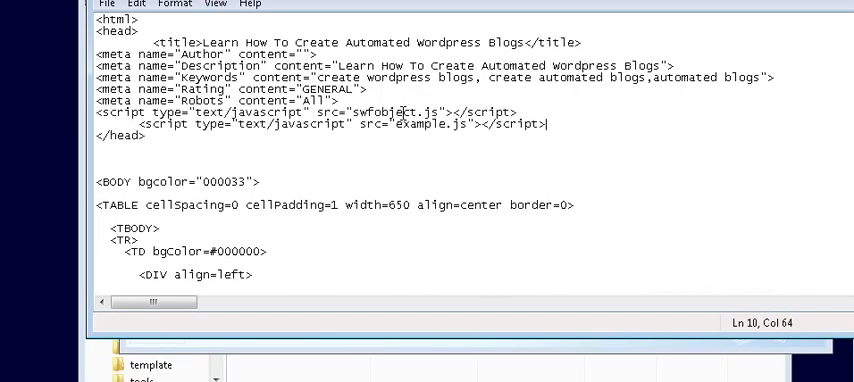
{"action": "scroll", "scroll_direction": "down", "scroll_amount": 3}
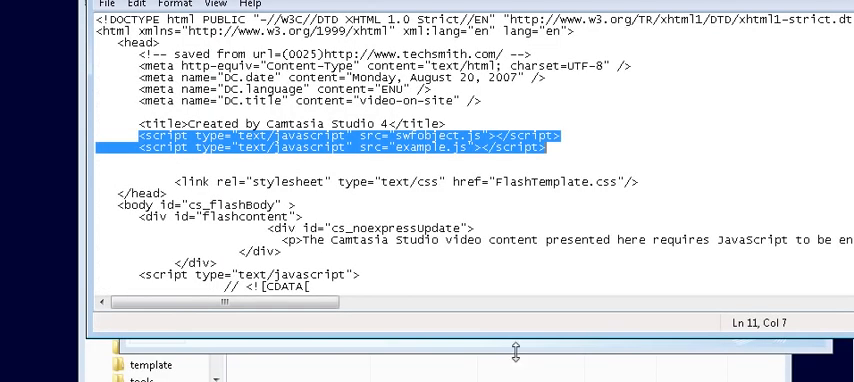
Step: Select the flashcontent div and its script in example.html for copying into test.html
{"action": "scroll", "scroll_direction": "down", "scroll_amount": 3}
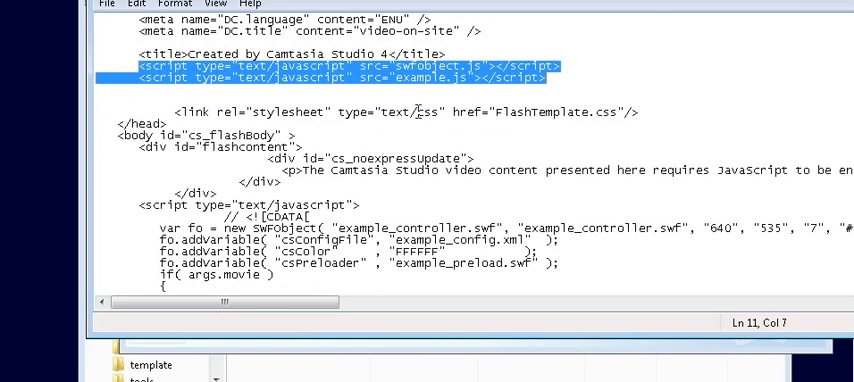
{"action": "scroll", "scroll_direction": "down", "scroll_amount": 3}
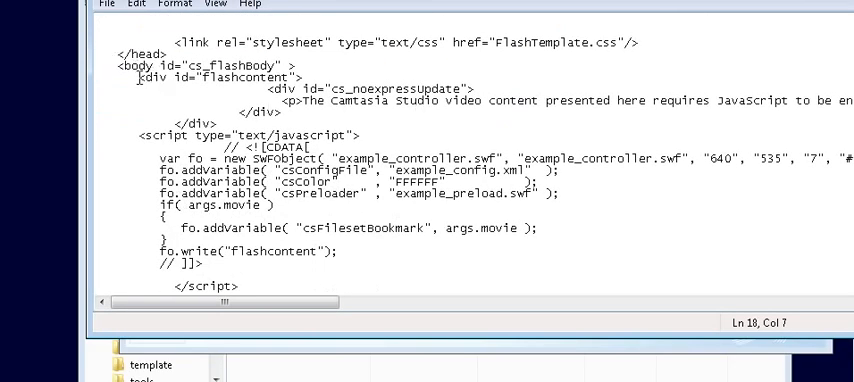
{"action": "left_click_drag", "start_coordinate": [136, 78], "coordinate": [488, 100]}
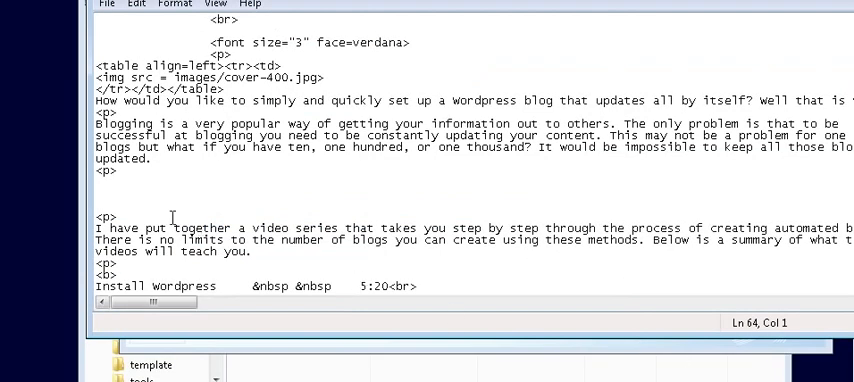
{"action": "mouse_move", "coordinate": [320, 202]}
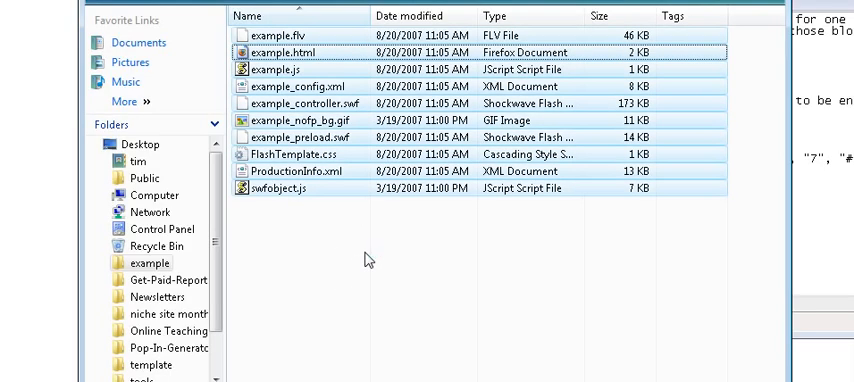
{"action": "mouse_move", "coordinate": [360, 260]}
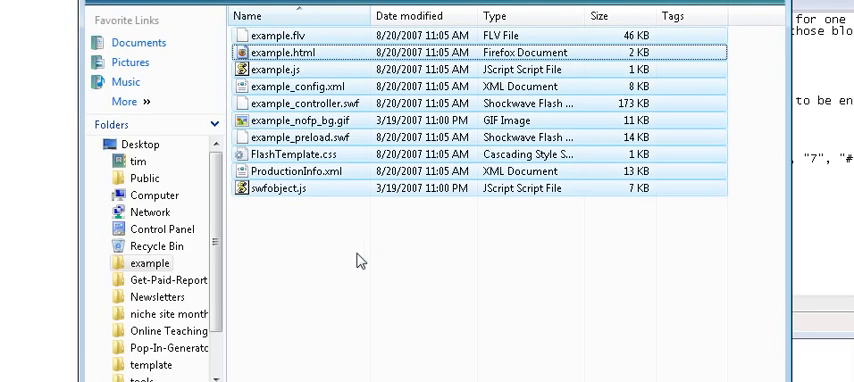
Step: Return to the example folder listing swfobject.js, example.js, example.flv and the player files
{"action": "left_click", "coordinate": [284, 52]}
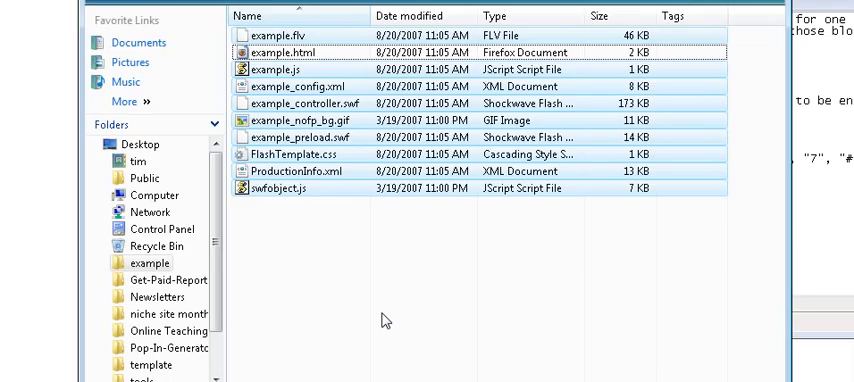
{"action": "mouse_move", "coordinate": [428, 381]}
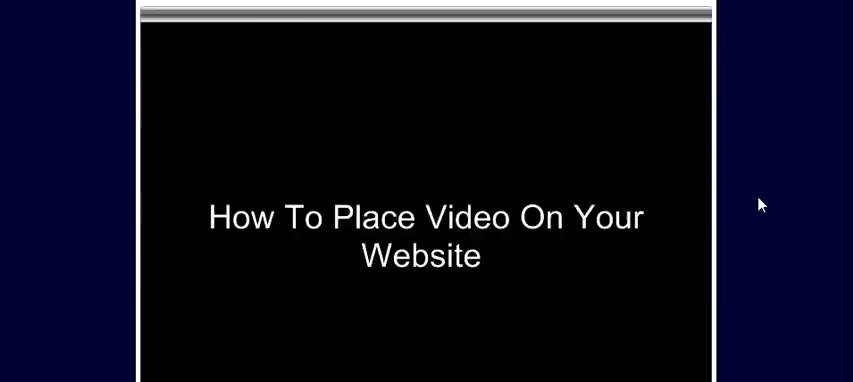
Step: Scroll the rendered test.html page to the embedded video player above the series list
{"action": "scroll", "scroll_direction": "down", "scroll_amount": 3}
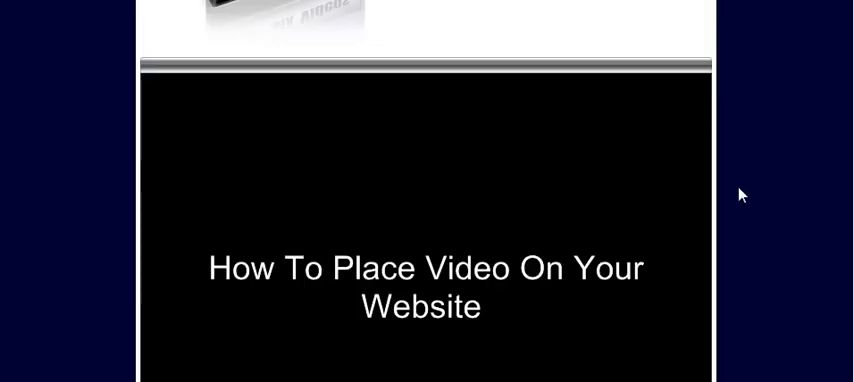
{"action": "scroll", "scroll_direction": "down", "scroll_amount": 3}
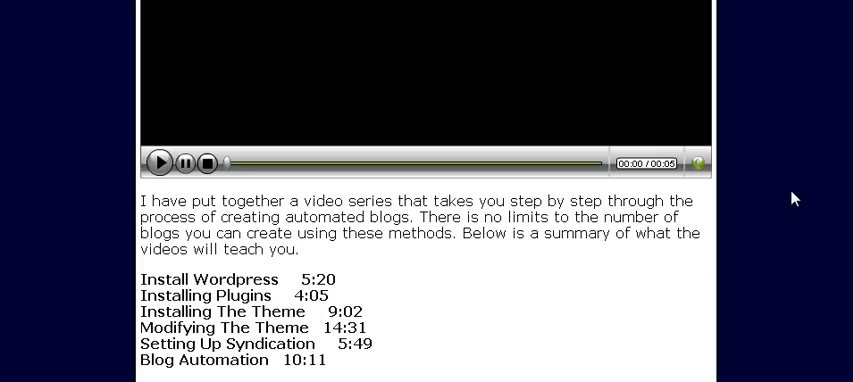